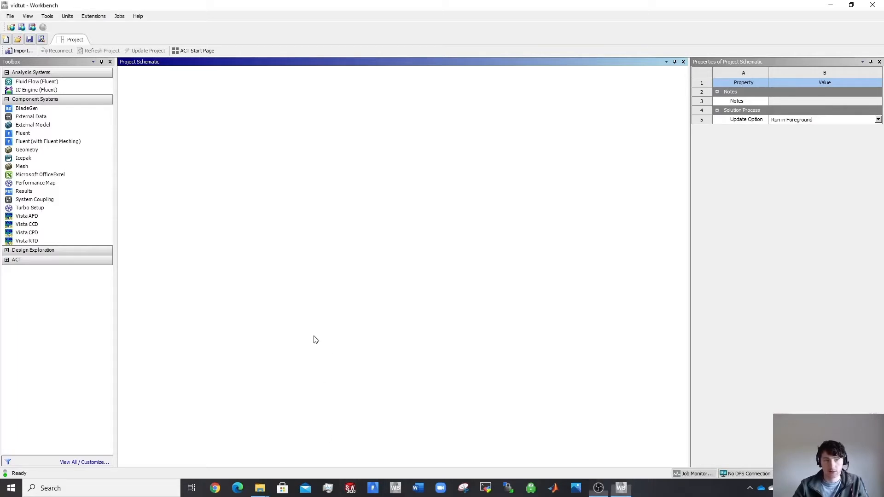
pyautogui.moveTo(254, 193)
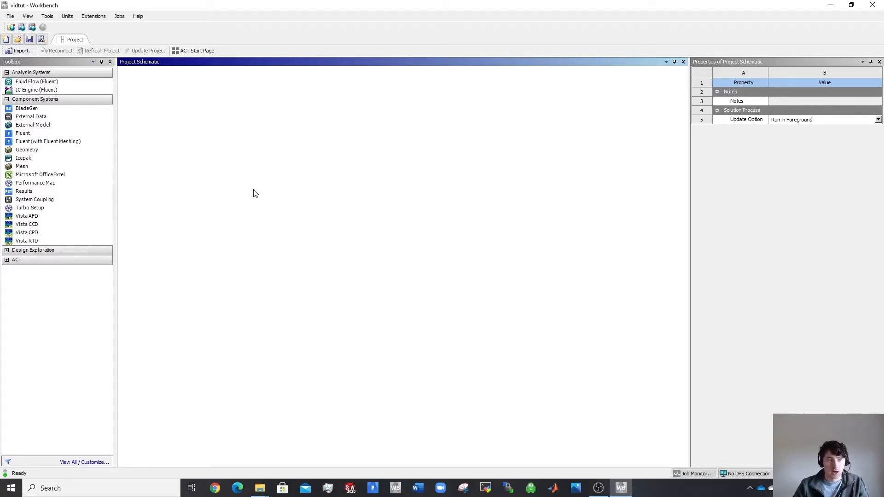
# - Add a standalone Geometry system to the project schematic from the toolbox
pyautogui.click(29, 39)
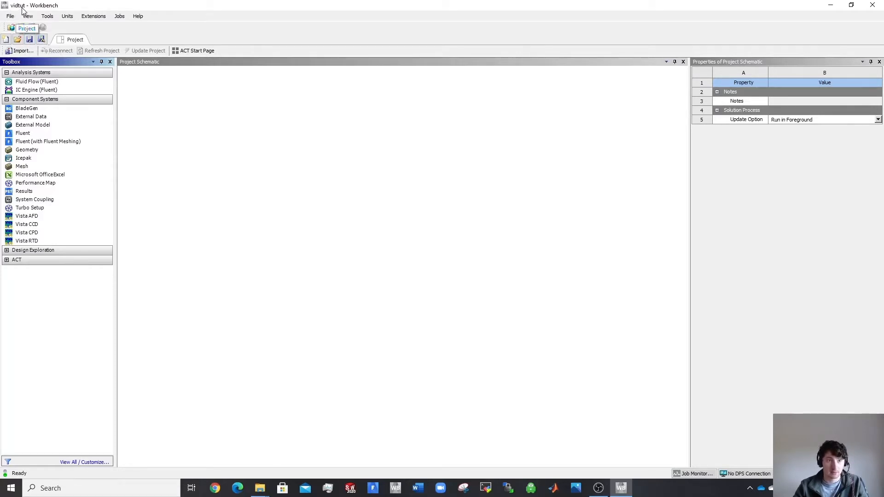
pyautogui.moveTo(9, 16)
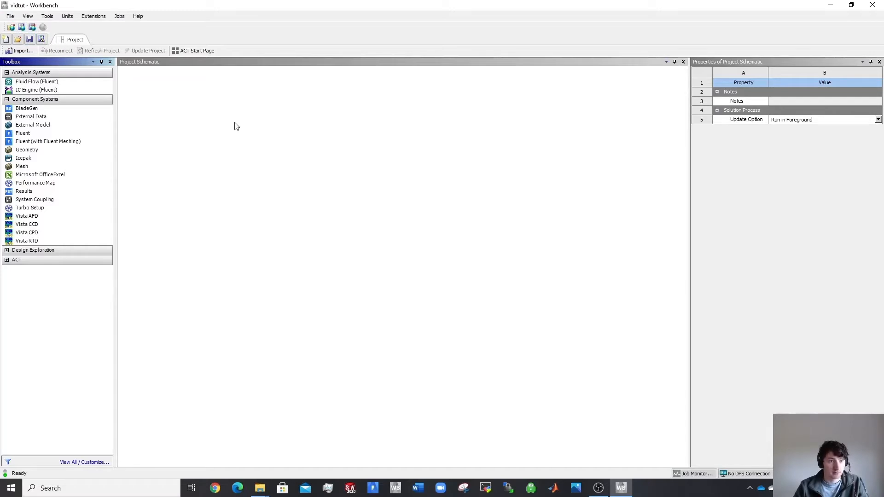
pyautogui.moveTo(233, 125)
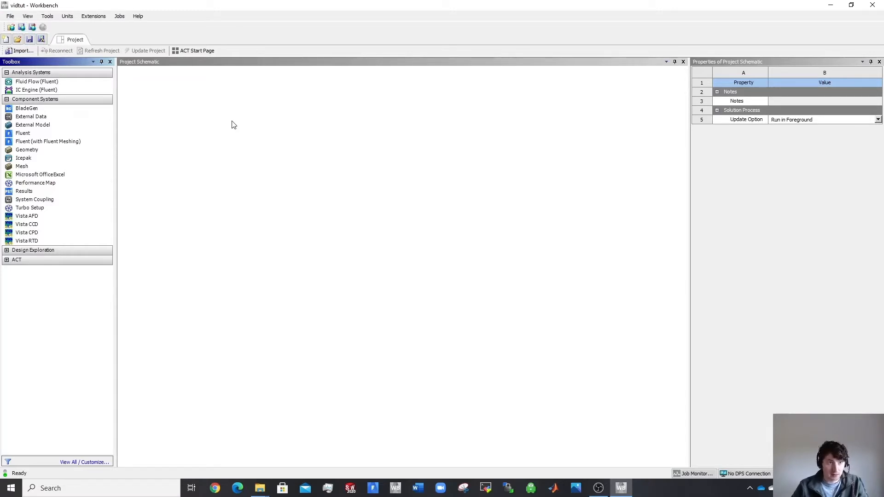
pyautogui.moveTo(19, 11)
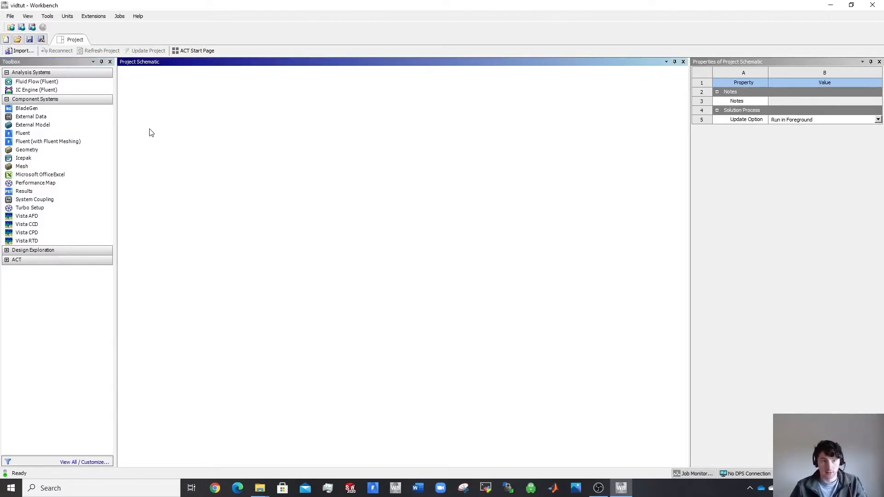
pyautogui.moveTo(141, 140)
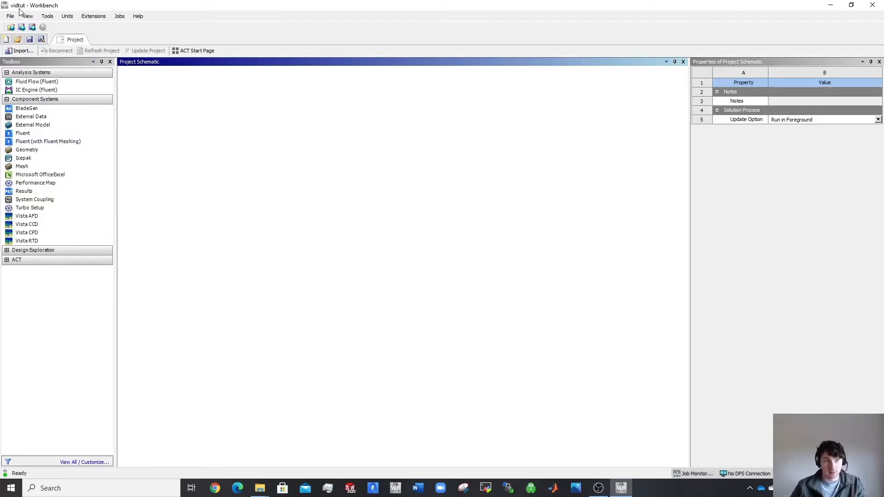
pyautogui.moveTo(282, 170)
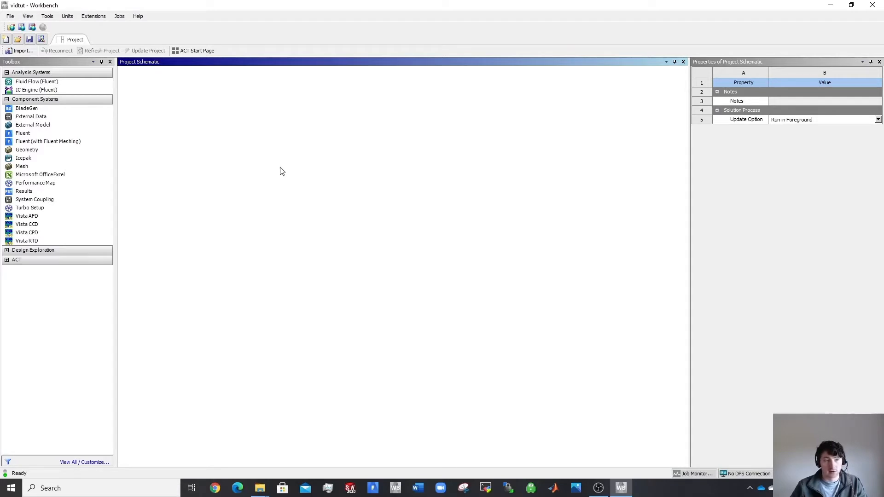
pyautogui.moveTo(48, 141)
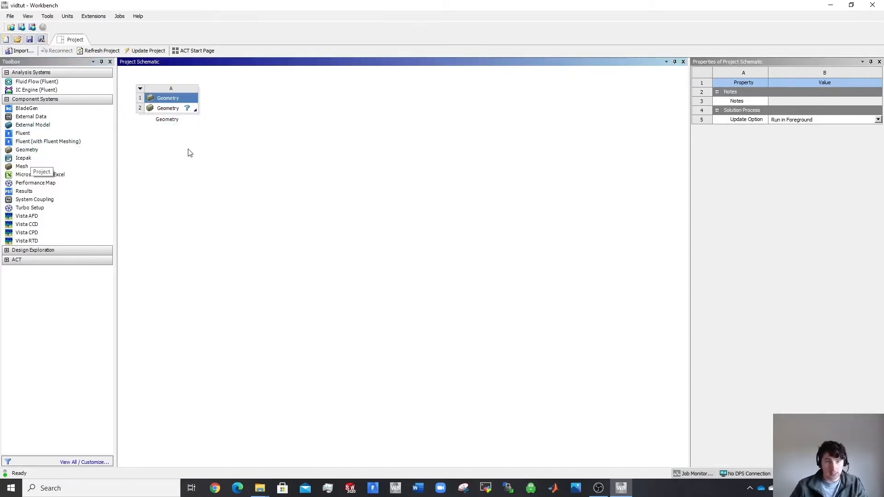
# - Import the vantrailer5.0 part file from the CFD Video Tutorial Series folder into the Geometry cell
pyautogui.click(167, 107)
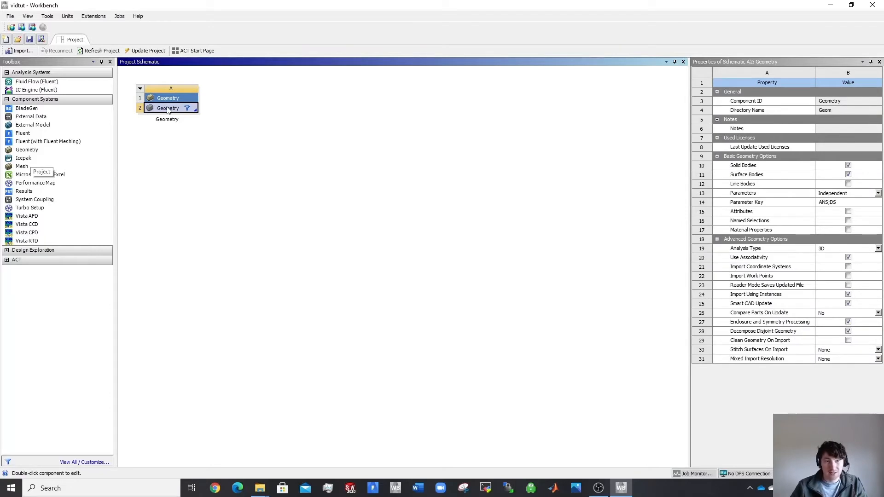
pyautogui.rightClick(168, 108)
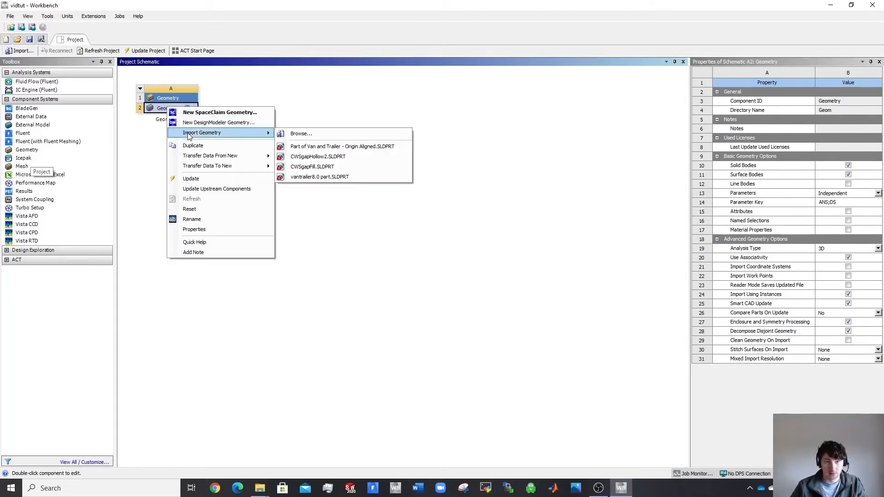
pyautogui.moveTo(301, 134)
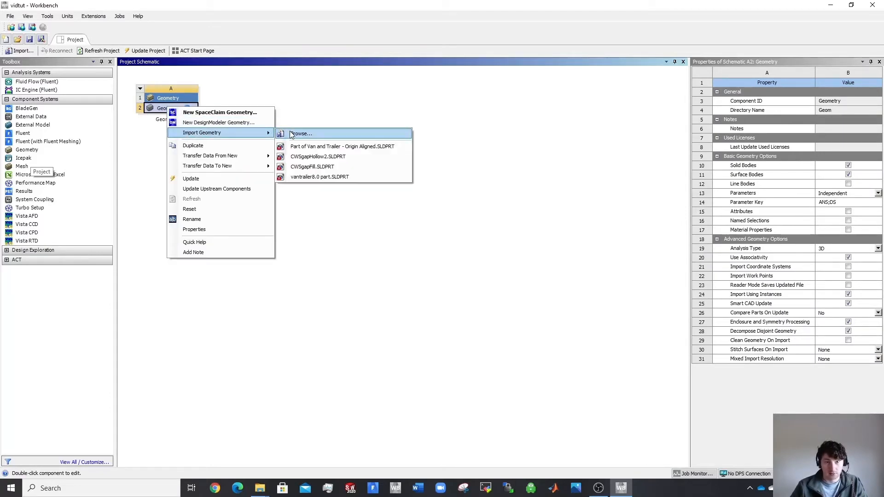
pyautogui.click(302, 134)
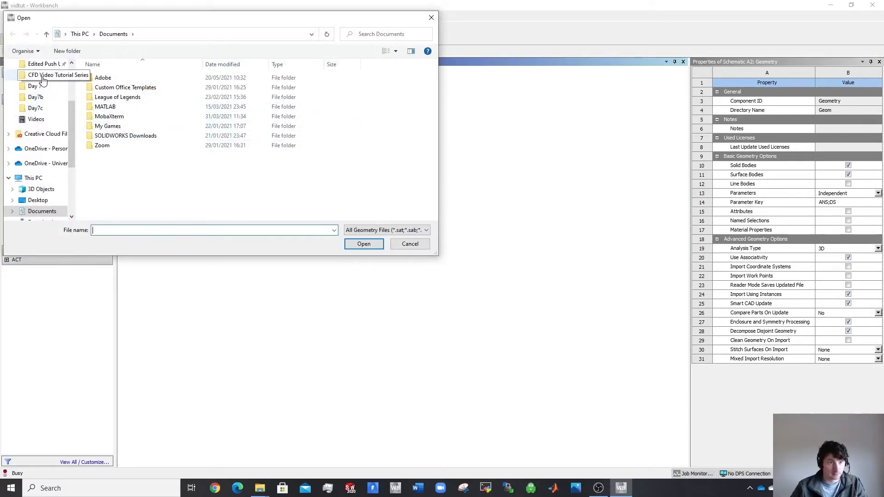
pyautogui.doubleClick(59, 75)
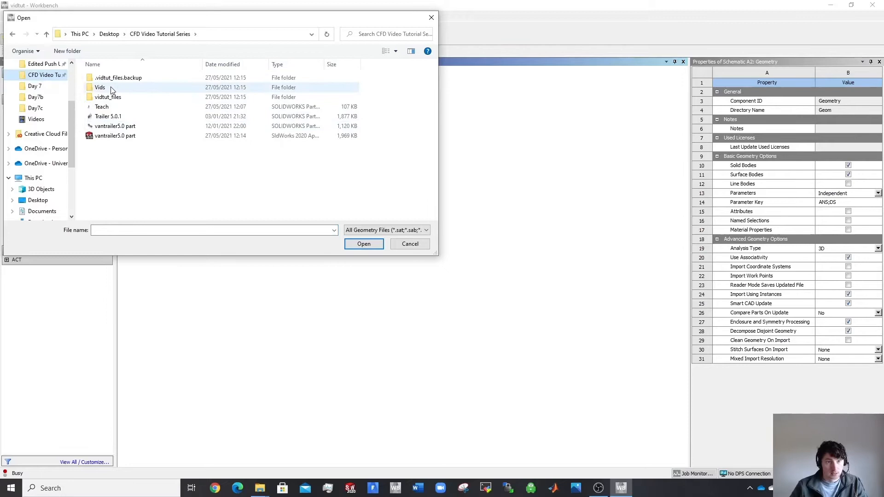
pyautogui.moveTo(115, 136)
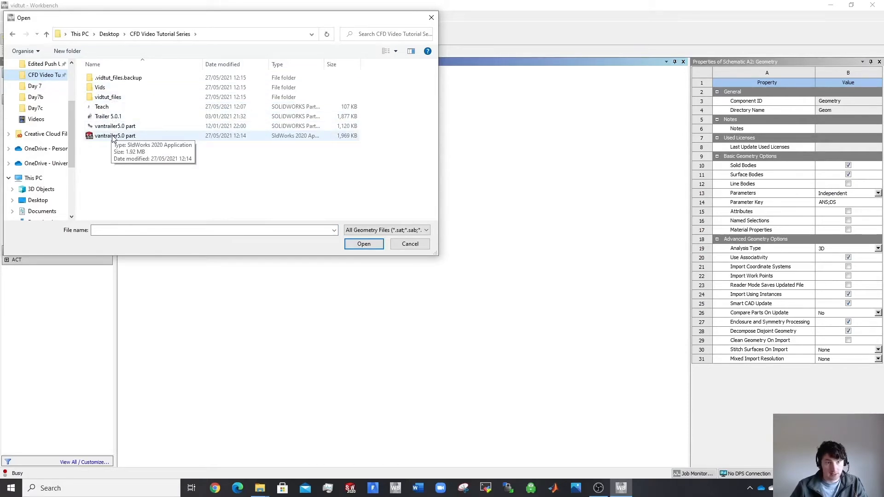
pyautogui.click(116, 135)
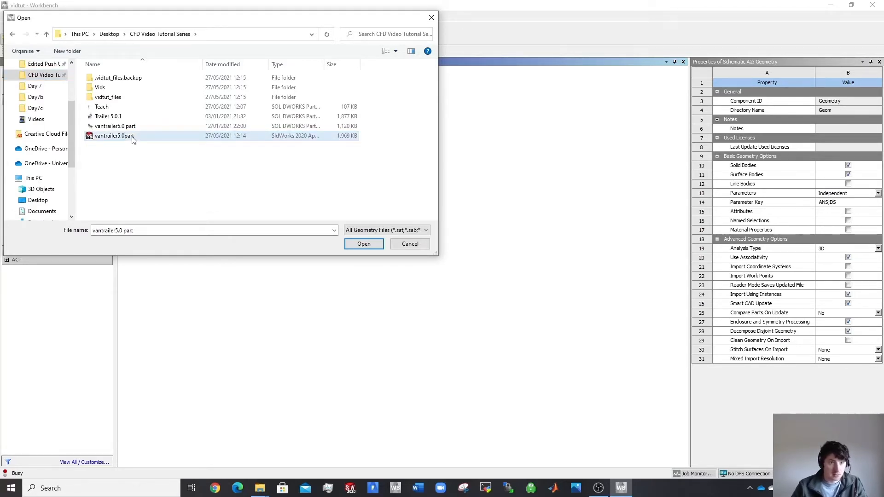
pyautogui.click(364, 244)
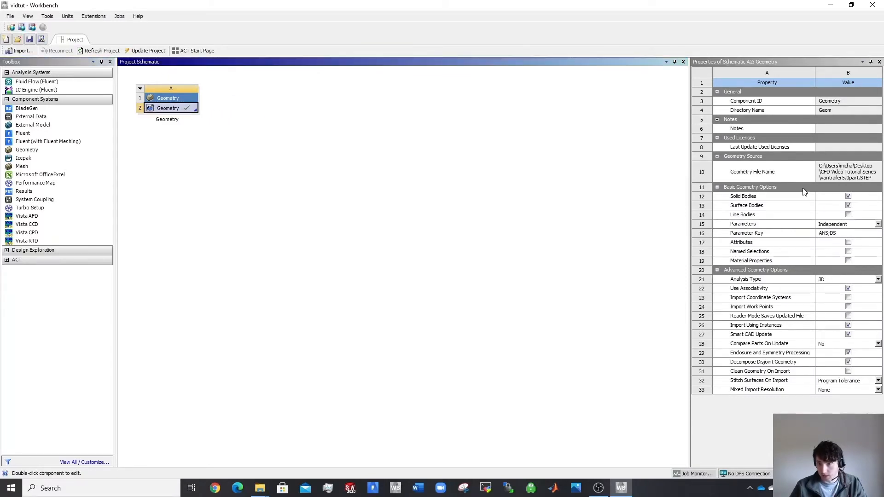
pyautogui.moveTo(867, 307)
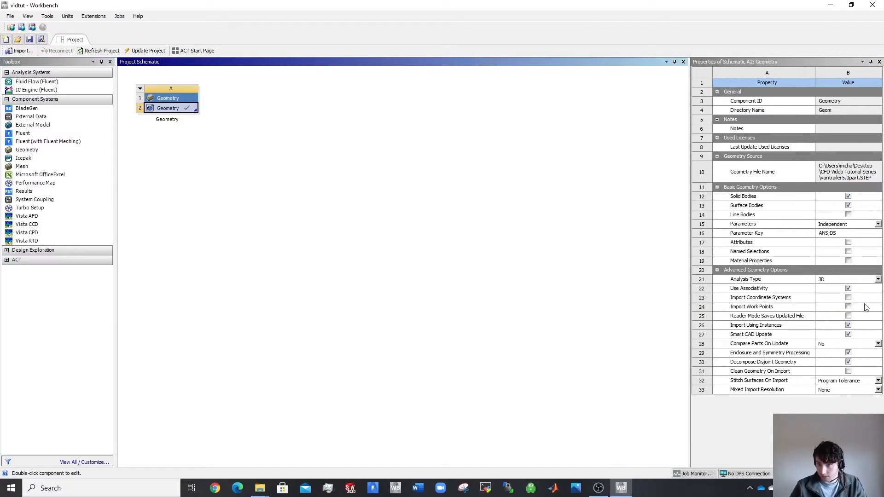
pyautogui.moveTo(395, 117)
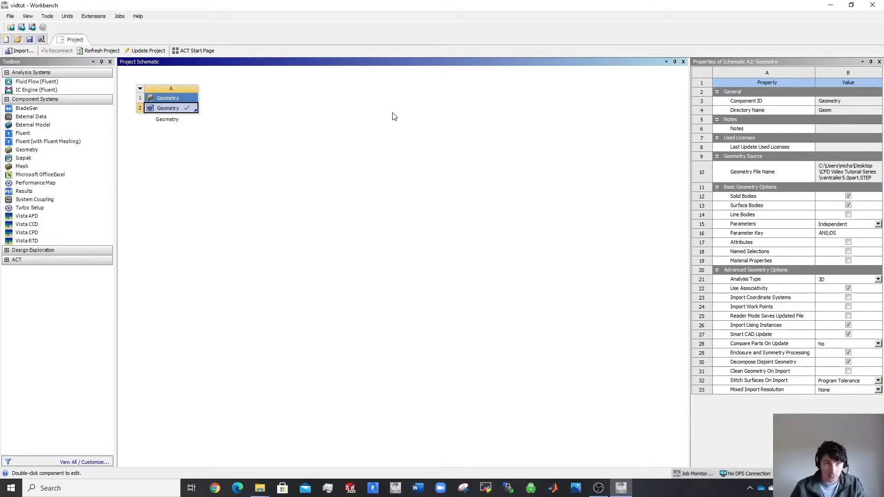
# - Launch the imported van-trailer geometry for editing in SpaceClaim
pyautogui.rightClick(168, 108)
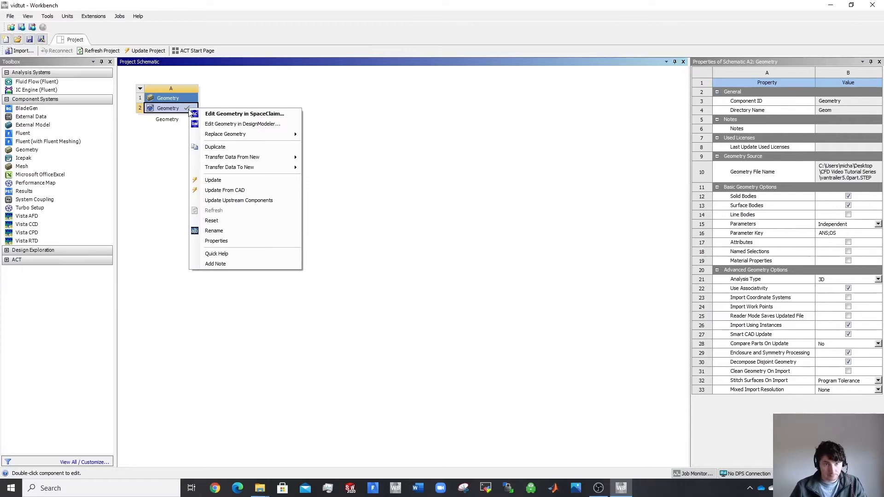
pyautogui.moveTo(245, 113)
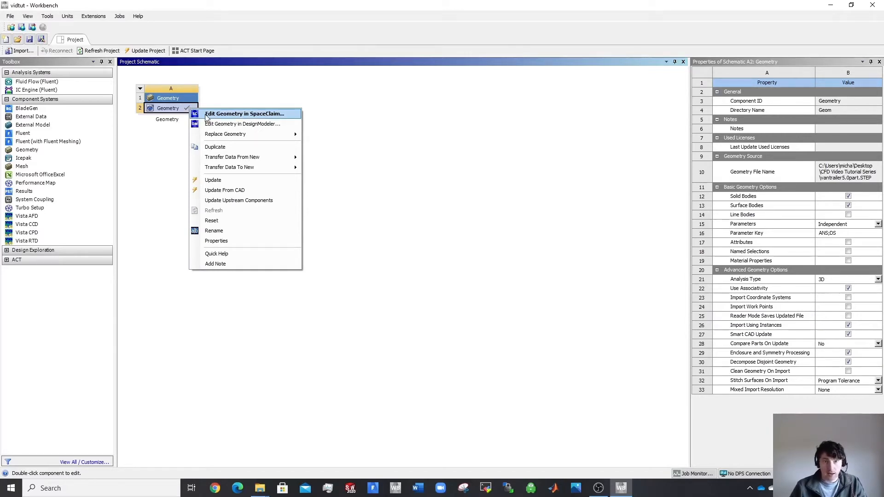
pyautogui.click(244, 114)
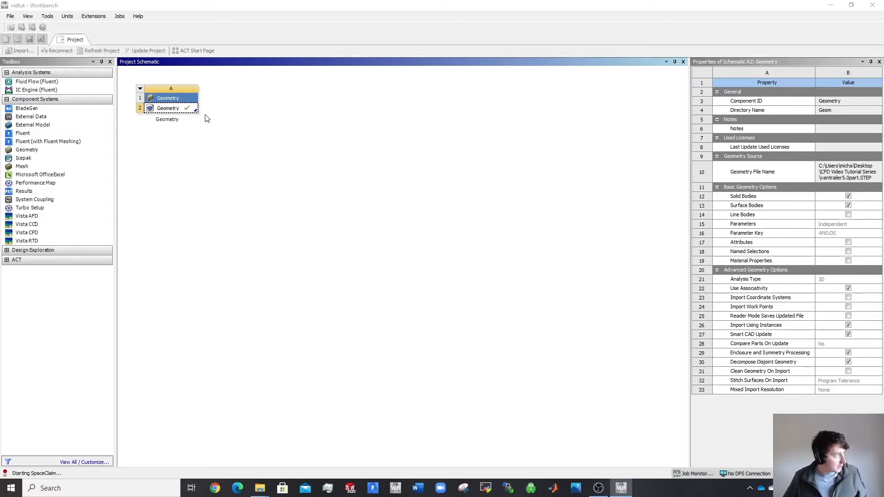
pyautogui.moveTo(246, 66)
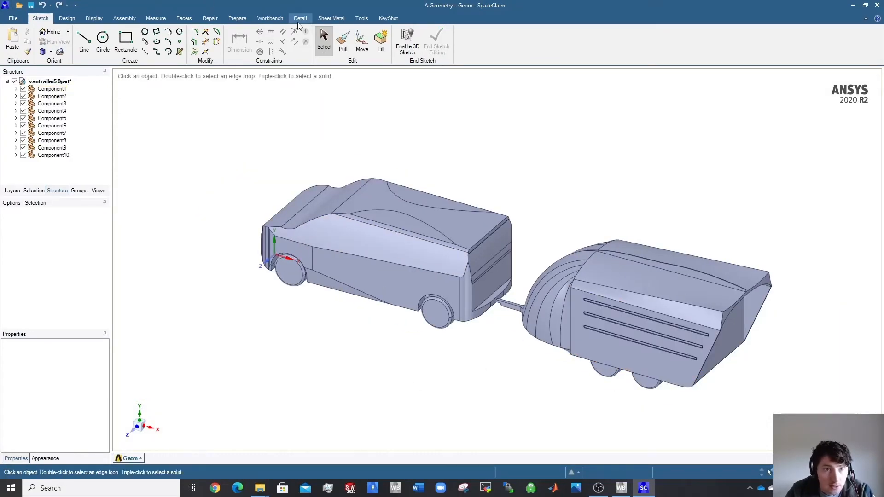
# - Run the Repair checks for stitchable edges, missing faces and extra edges, fixing all 36 extra edges
pyautogui.click(237, 18)
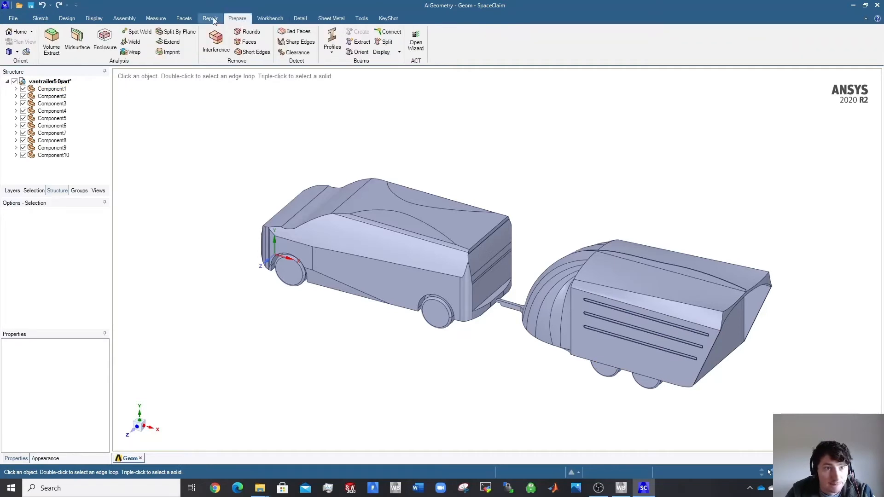
pyautogui.click(210, 18)
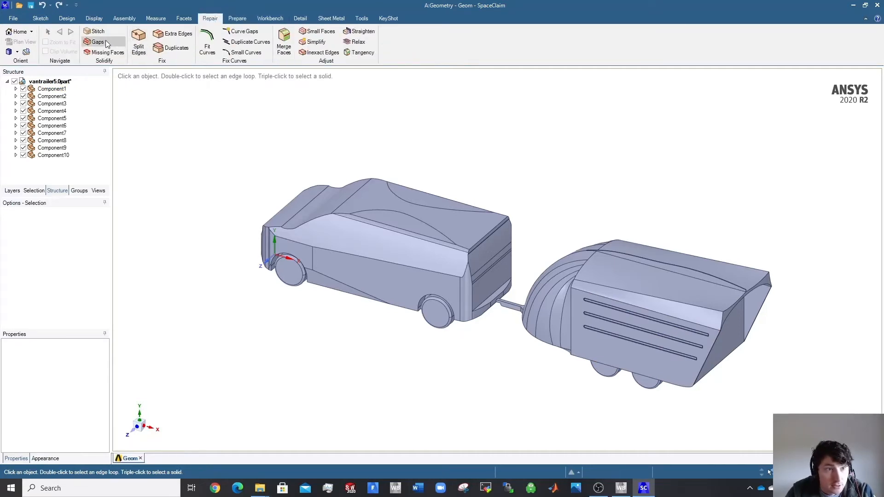
pyautogui.click(97, 31)
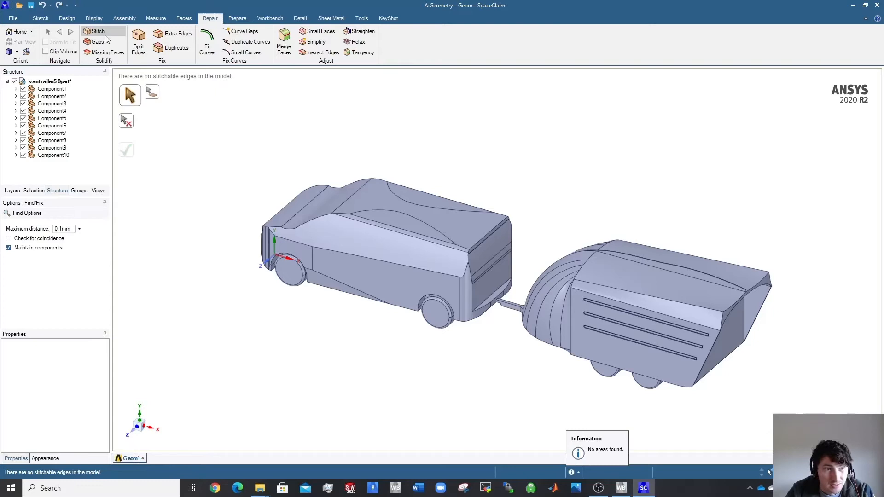
pyautogui.click(107, 52)
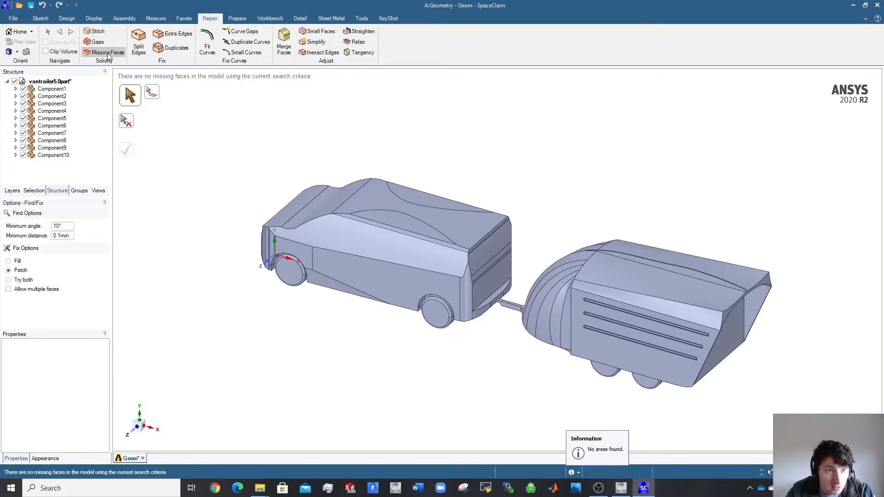
pyautogui.click(138, 42)
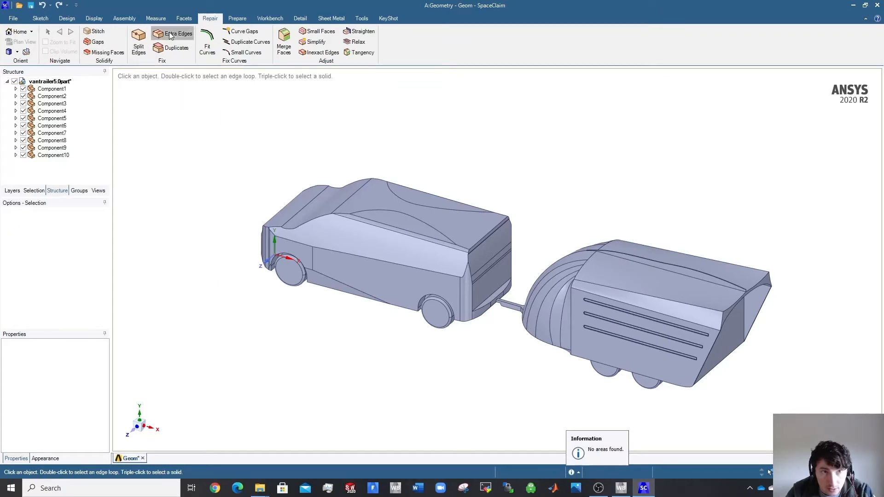
pyautogui.click(176, 34)
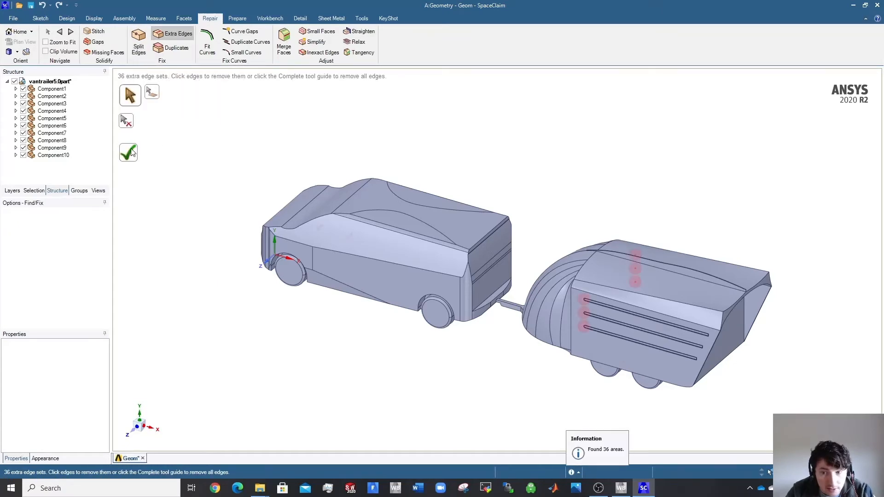
pyautogui.click(128, 152)
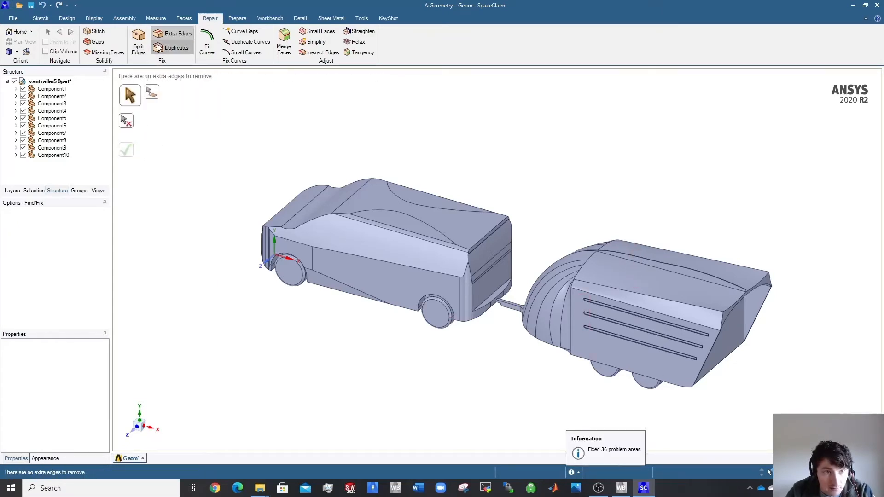
# - Check the model for duplicate and small faces, finding none, and review the Prepare tools
pyautogui.click(177, 47)
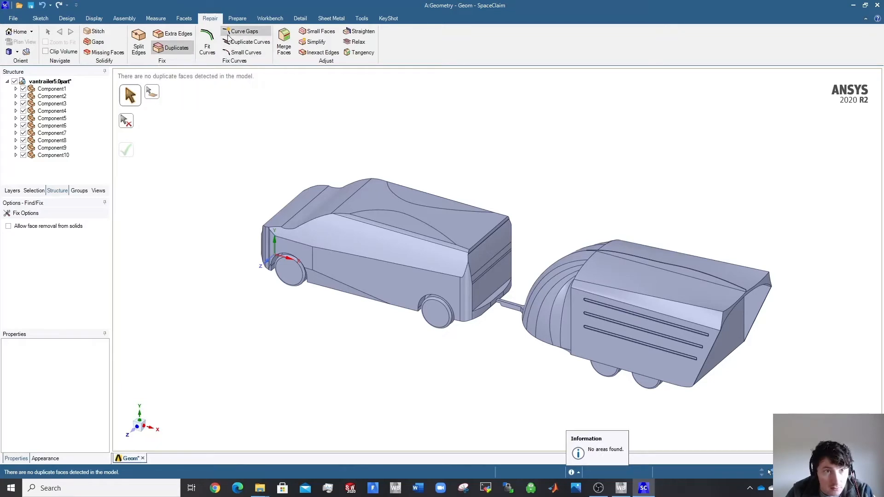
pyautogui.moveTo(284, 42)
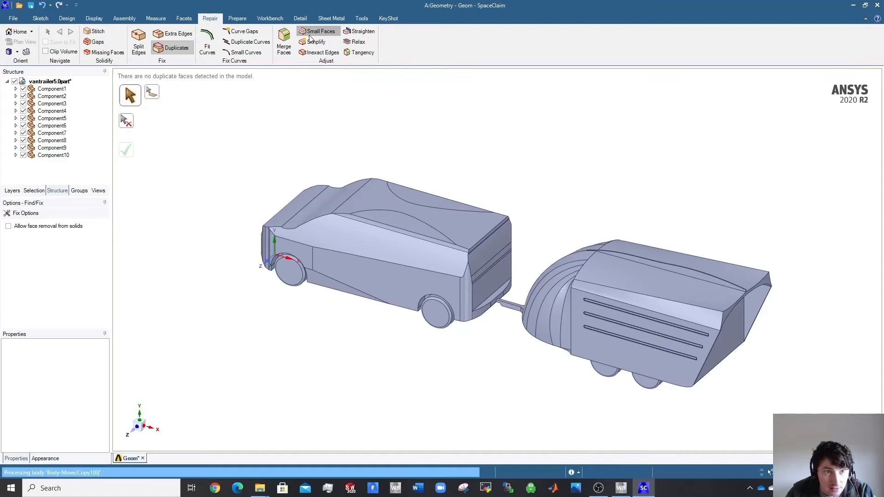
pyautogui.click(320, 31)
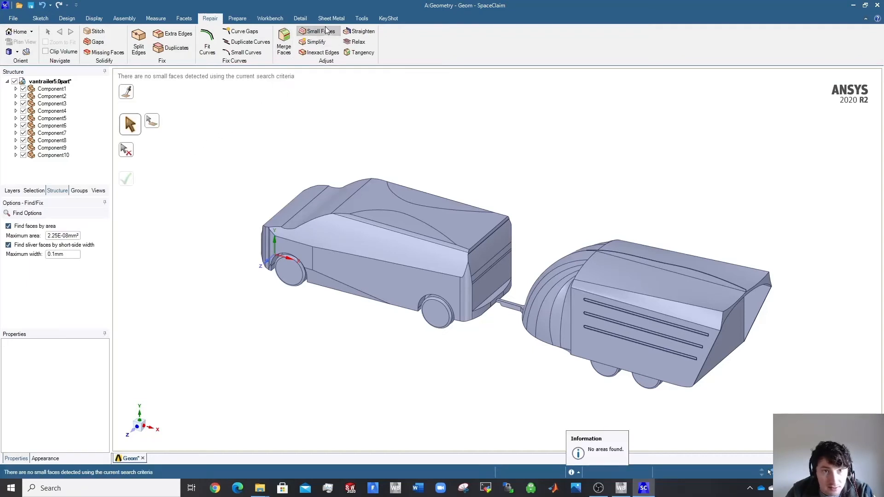
pyautogui.click(284, 41)
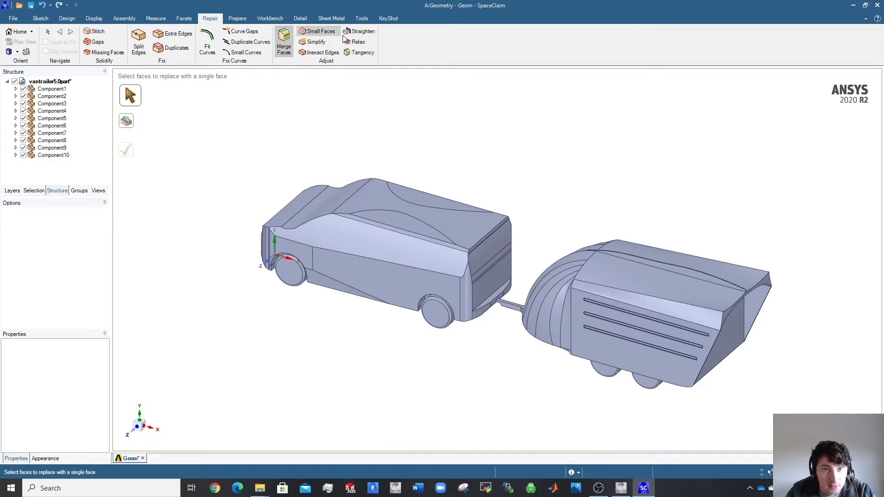
pyautogui.click(238, 18)
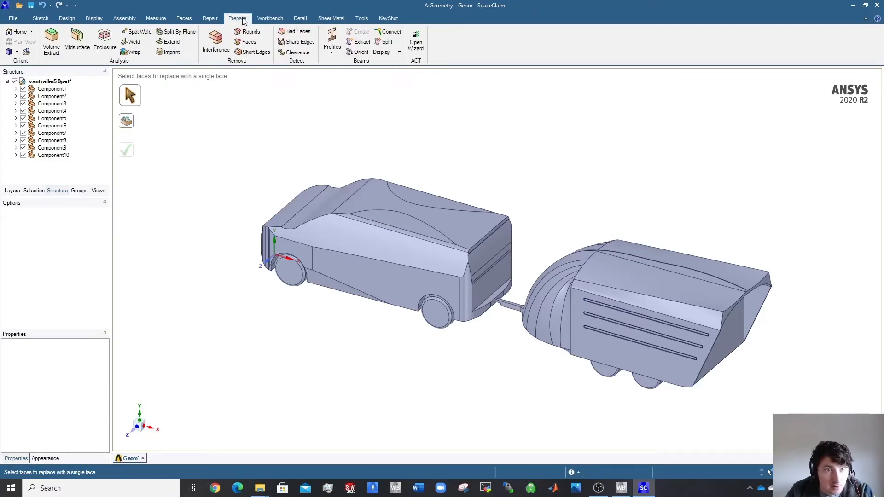
pyautogui.click(210, 17)
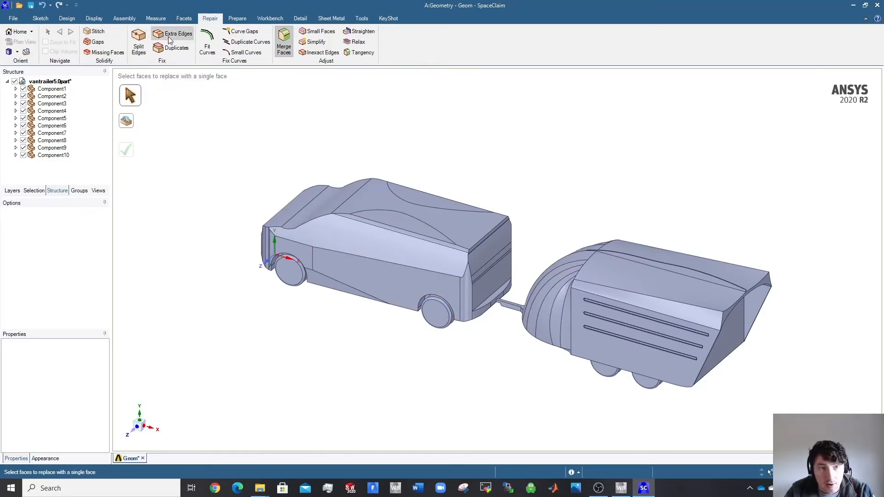
pyautogui.moveTo(514, 374)
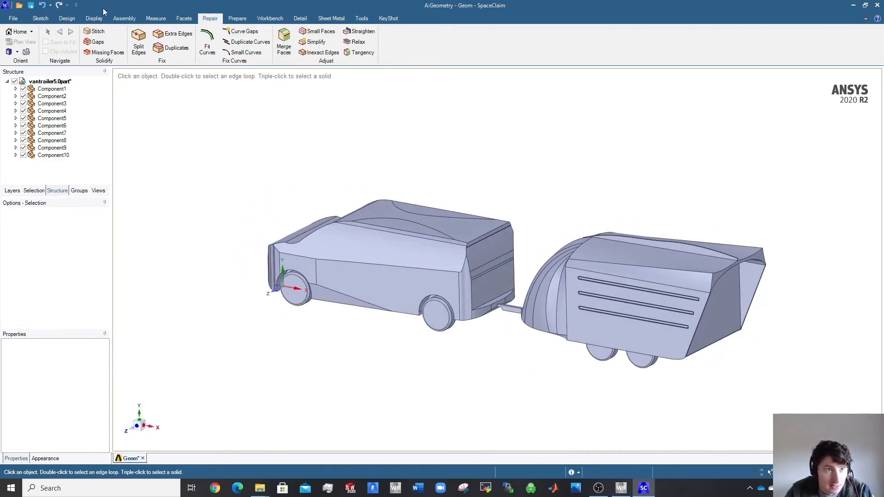
# - Zoom to the van's front and select two coordinate-system axes at the origin as sketch references
pyautogui.click(40, 18)
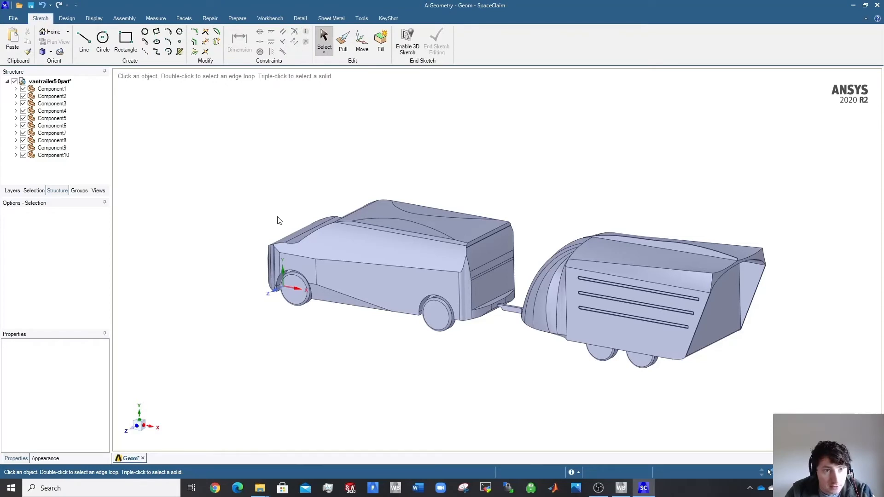
pyautogui.moveTo(202, 74)
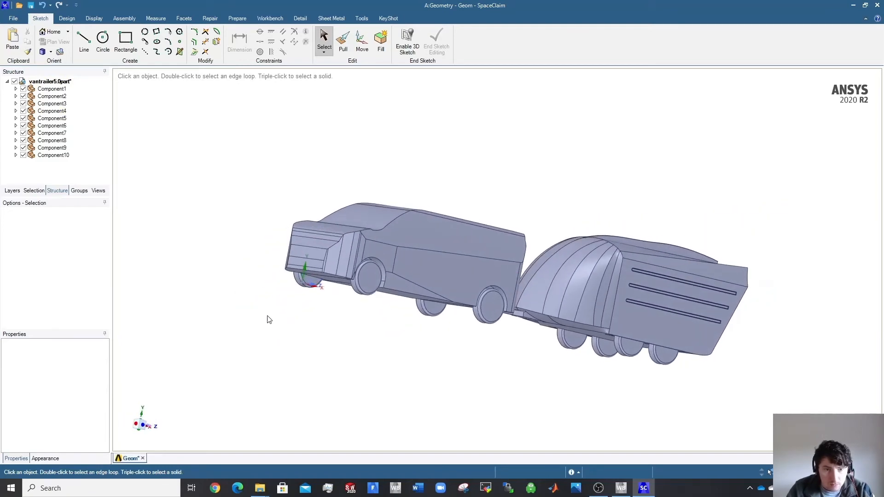
pyautogui.scroll(3)
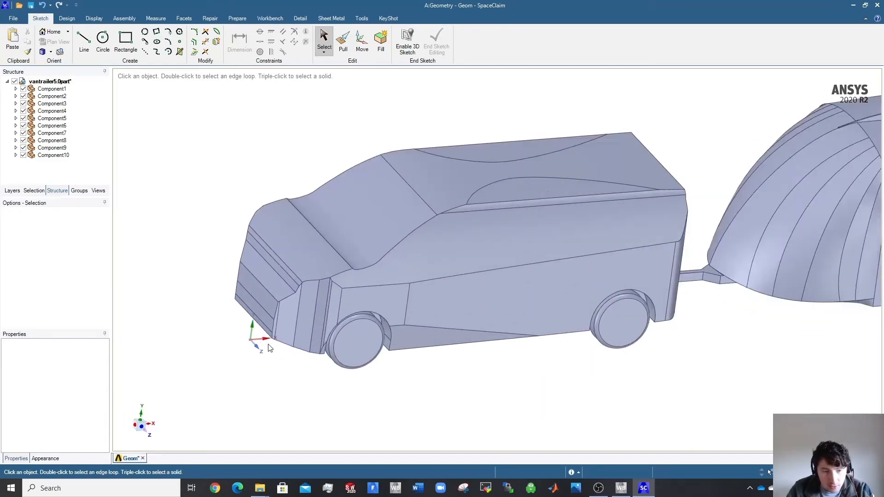
pyautogui.scroll(3)
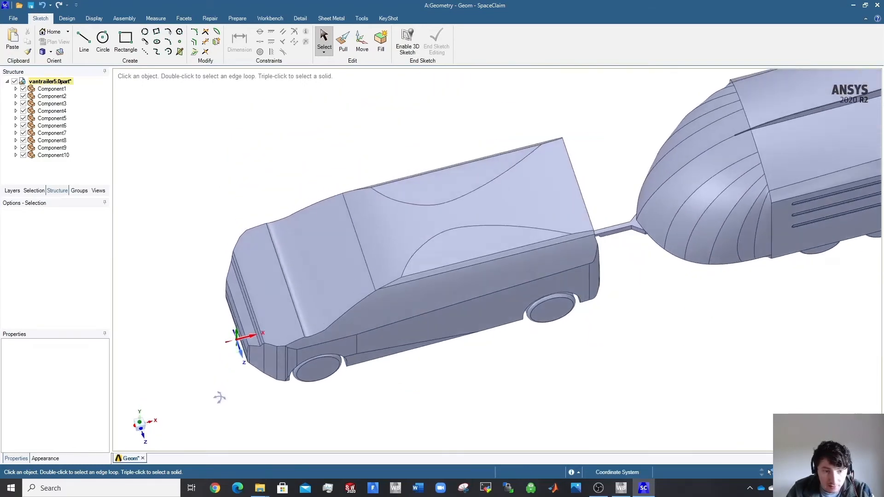
pyautogui.click(240, 339)
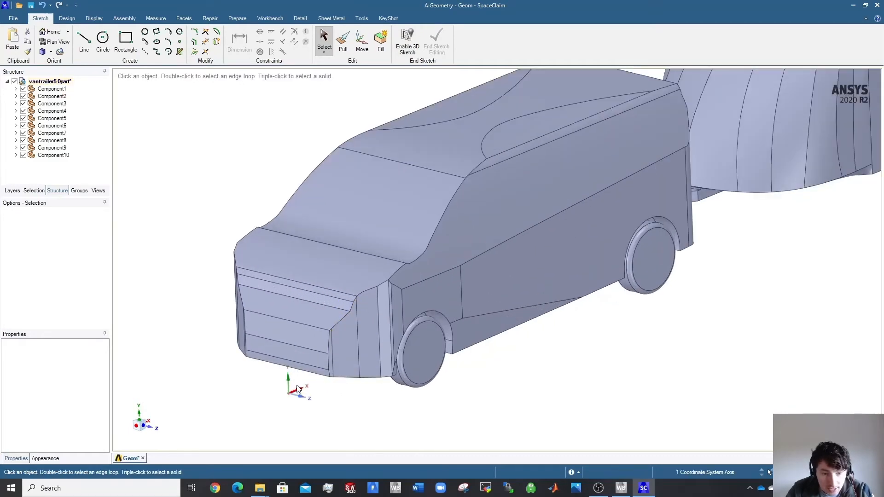
pyautogui.click(288, 384)
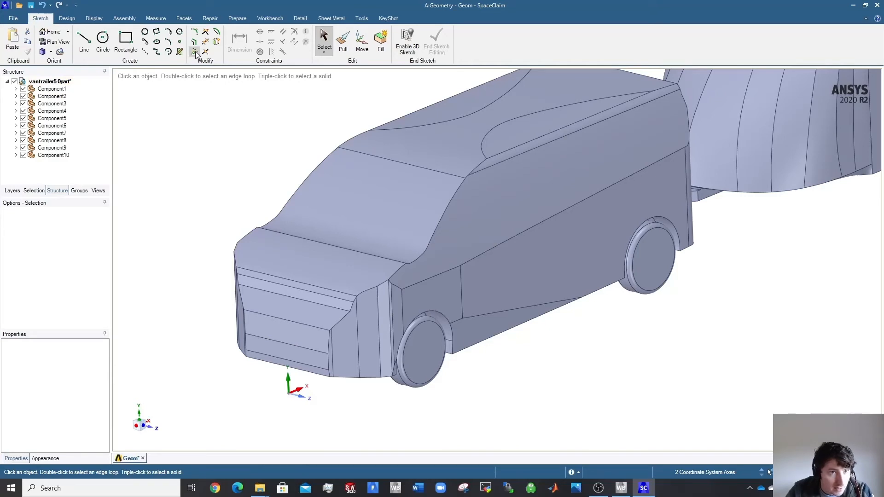
# - Create a lengthwise plane and a ground-level plane through the origin axes, then a plane on the front wheel face
pyautogui.click(67, 18)
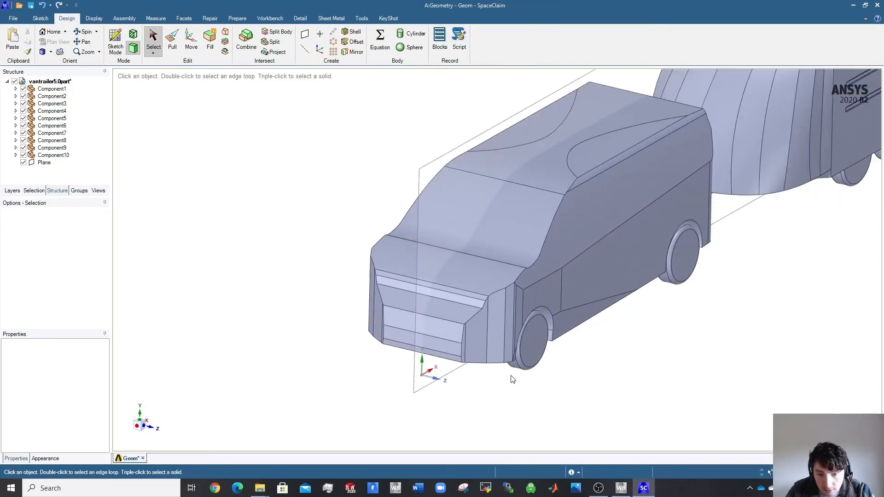
pyautogui.click(430, 375)
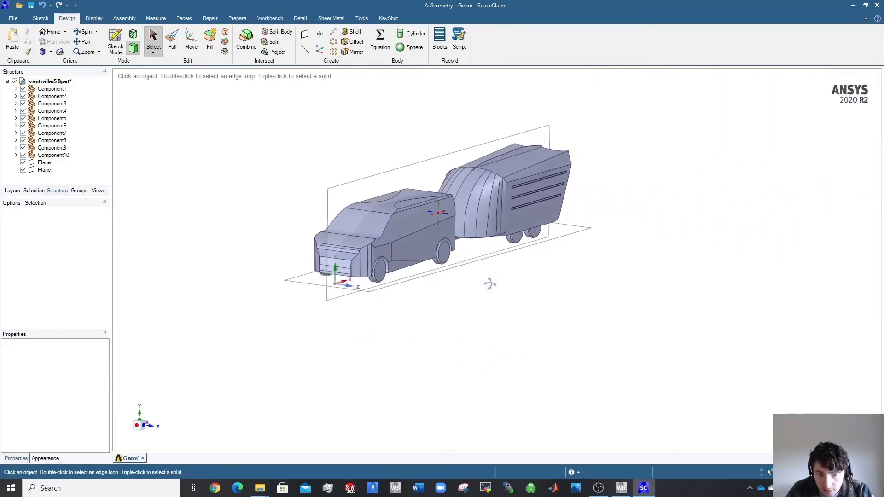
pyautogui.click(384, 236)
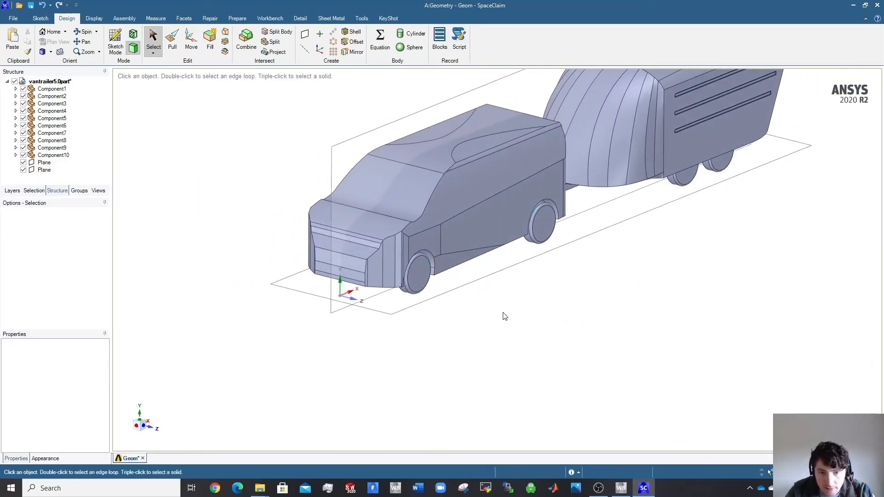
pyautogui.click(349, 217)
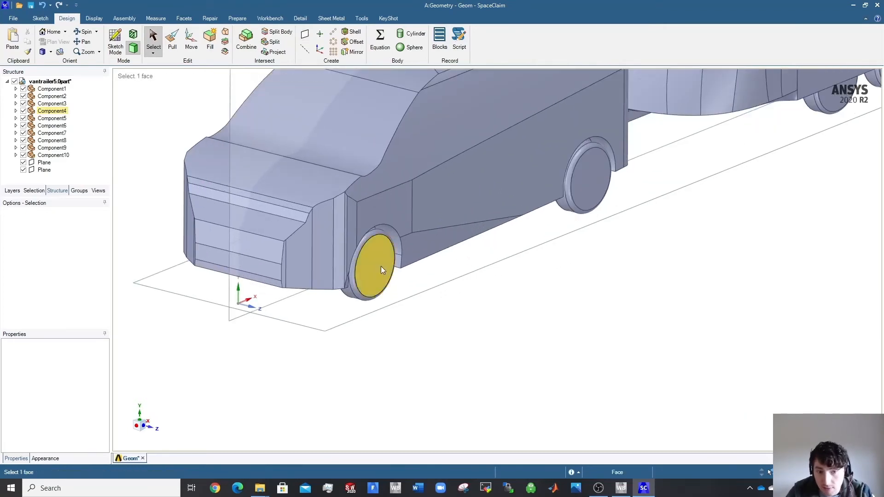
pyautogui.moveTo(375, 280)
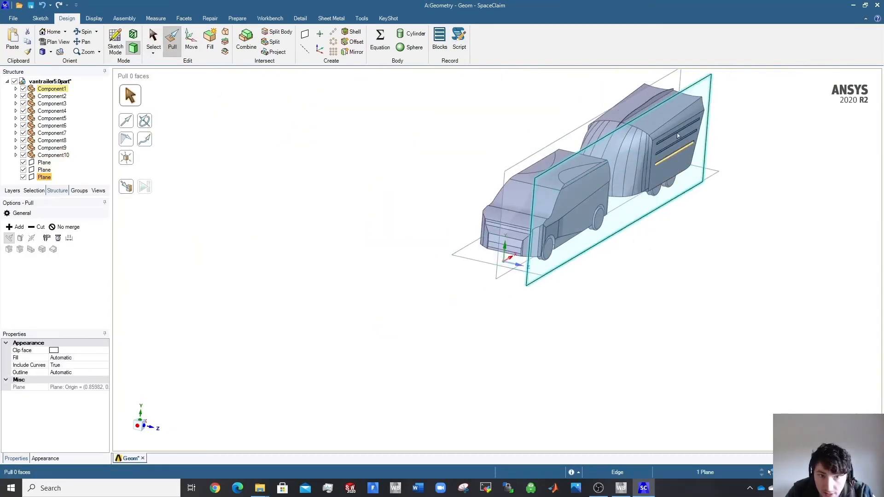
# - Move the wheel plane 339.69 mm out from the body and begin shifting the ground plane 82.11 mm
pyautogui.click(191, 39)
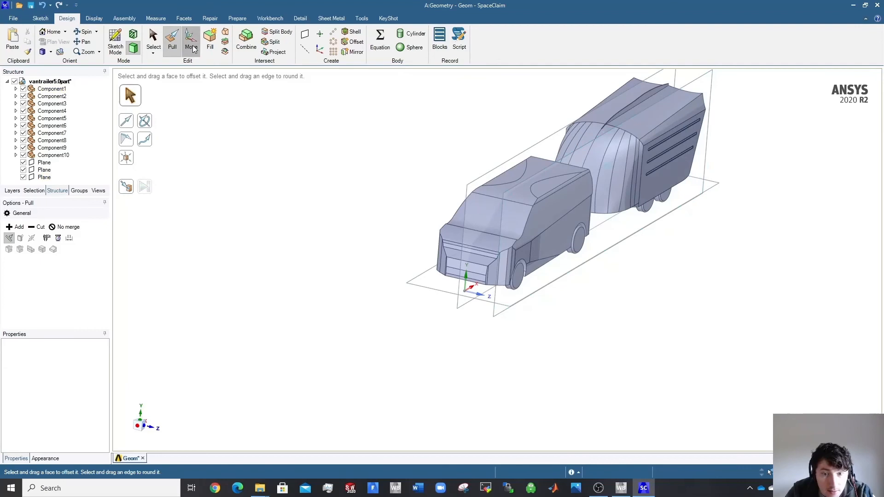
pyautogui.click(191, 40)
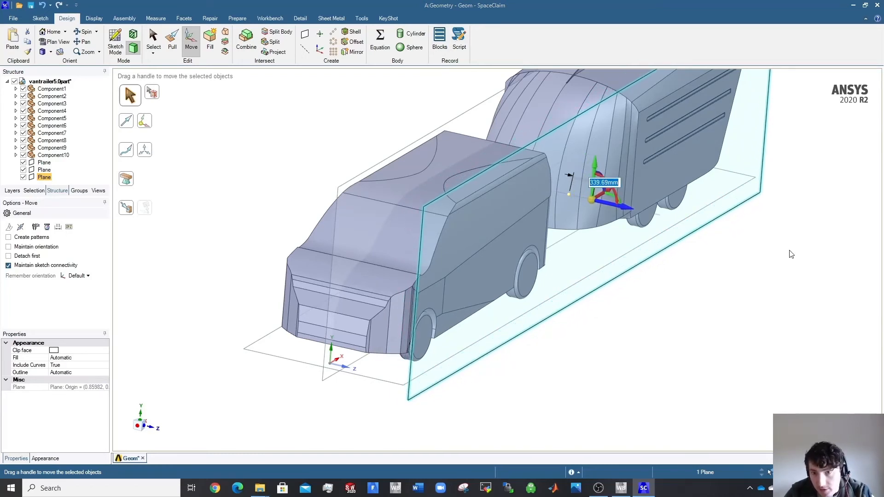
pyautogui.click(616, 330)
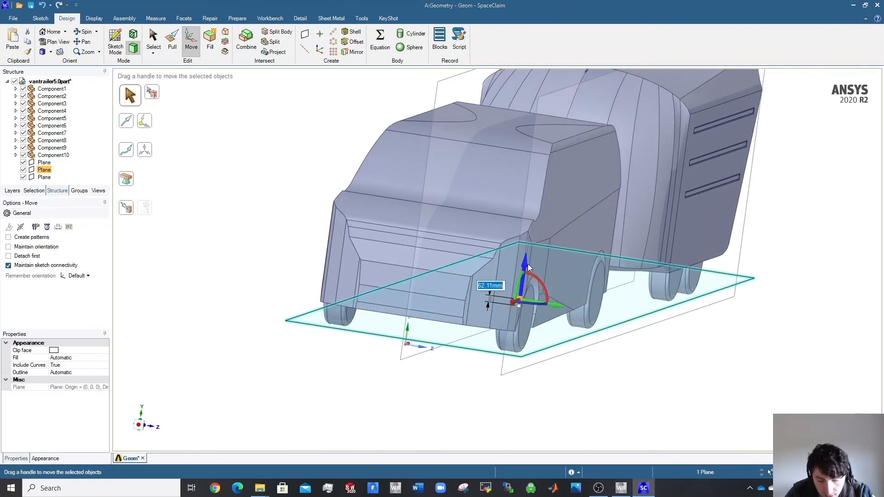
# - Finish the ground plane's 82 mm move, deselect, and zoom out to the whole assembly
pyautogui.click(471, 381)
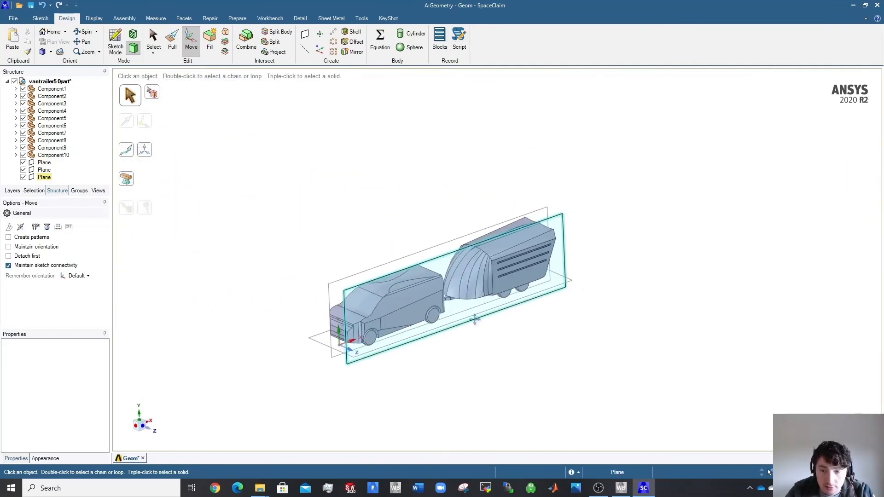
pyautogui.click(409, 307)
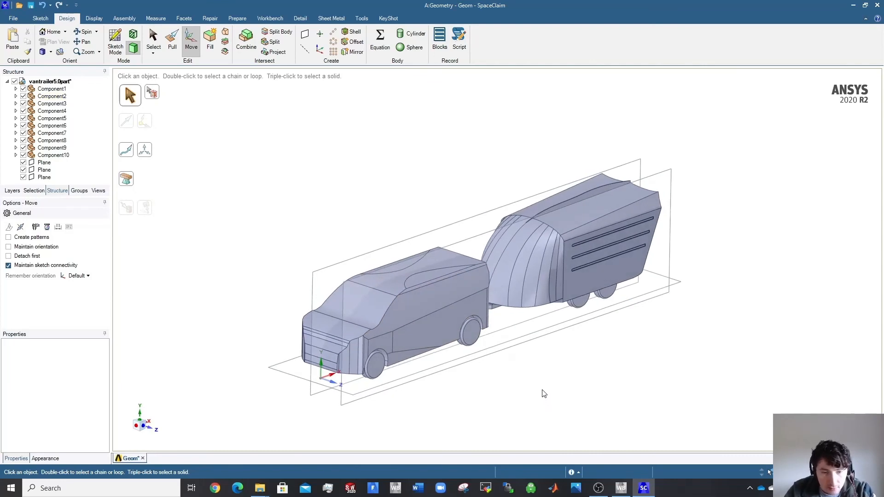
pyautogui.scroll(-3)
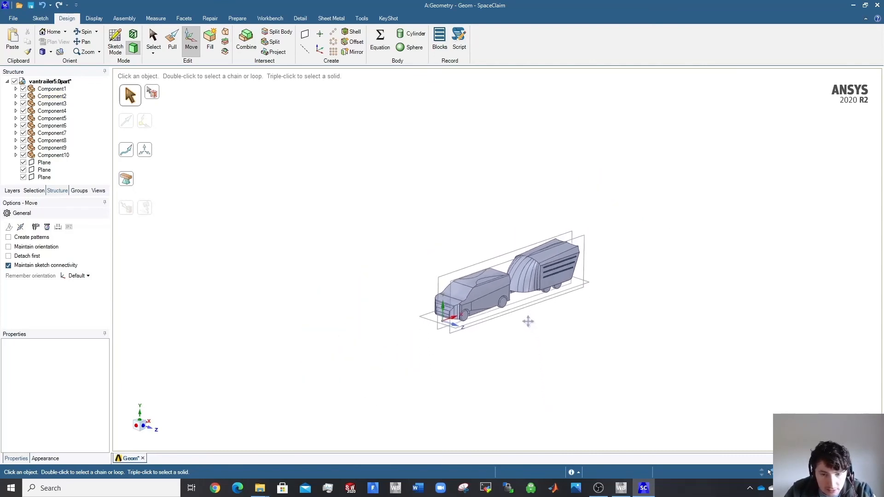